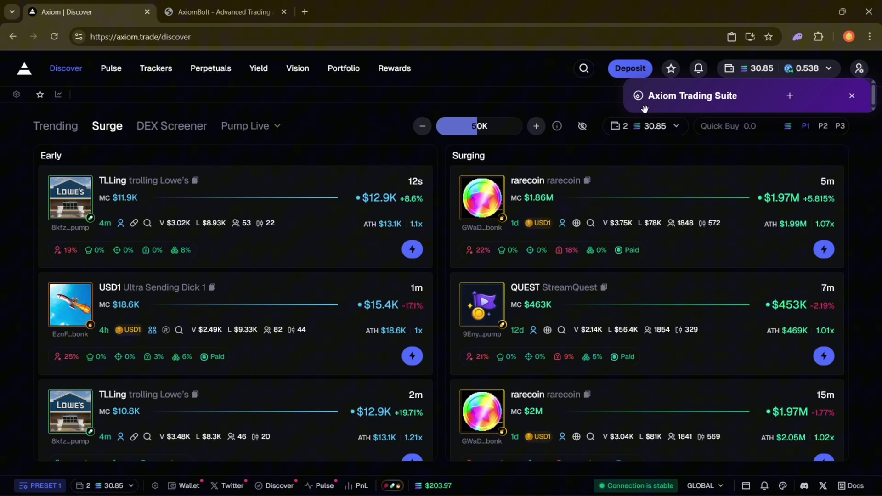
- Expand the minimized Axiom Trading Suite bar into the full tools and settings panel
click(789, 96)
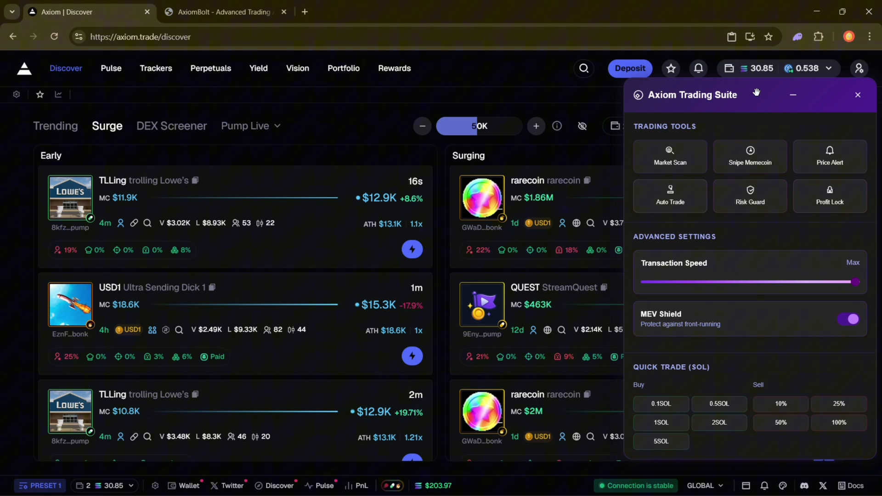
mouse_move(737, 98)
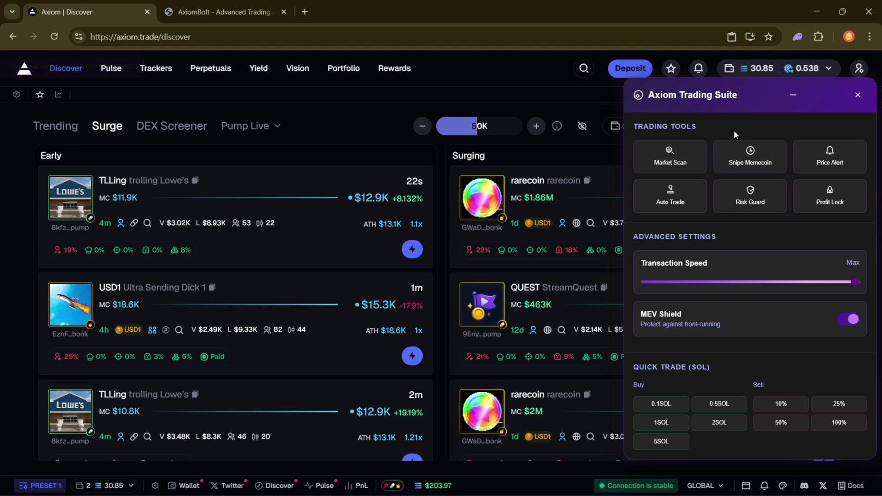
click(669, 195)
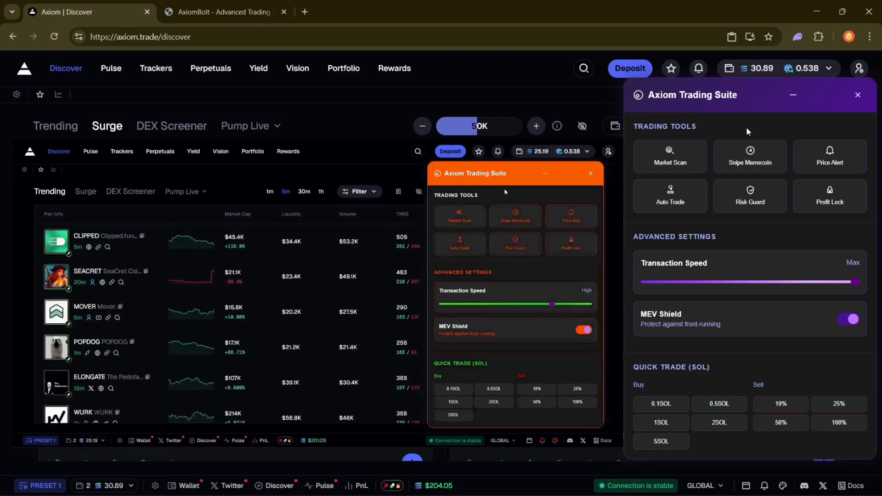
click(543, 174)
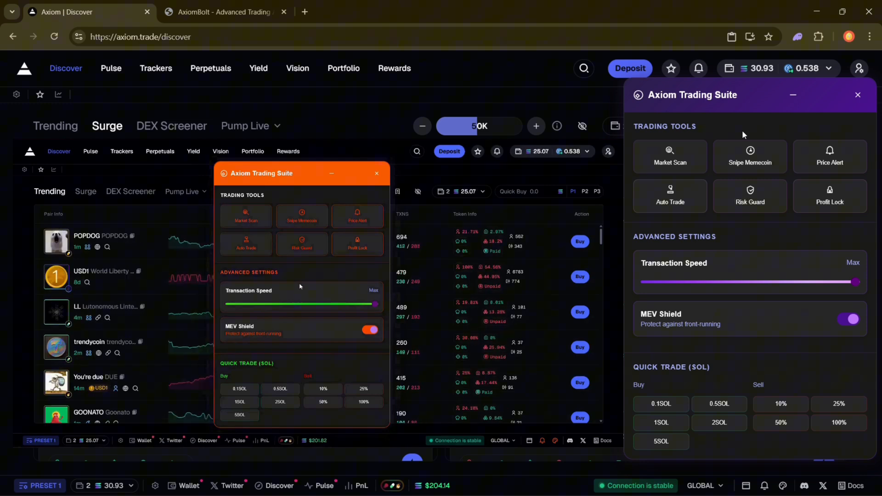
click(331, 174)
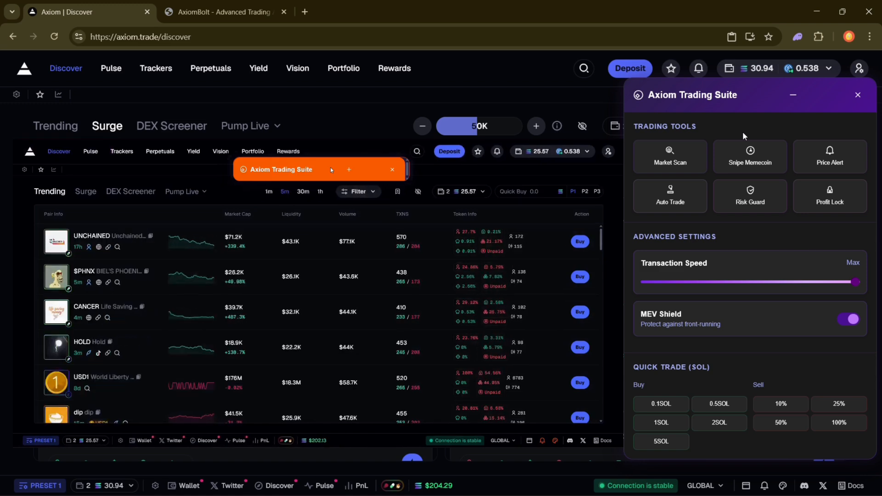
click(348, 169)
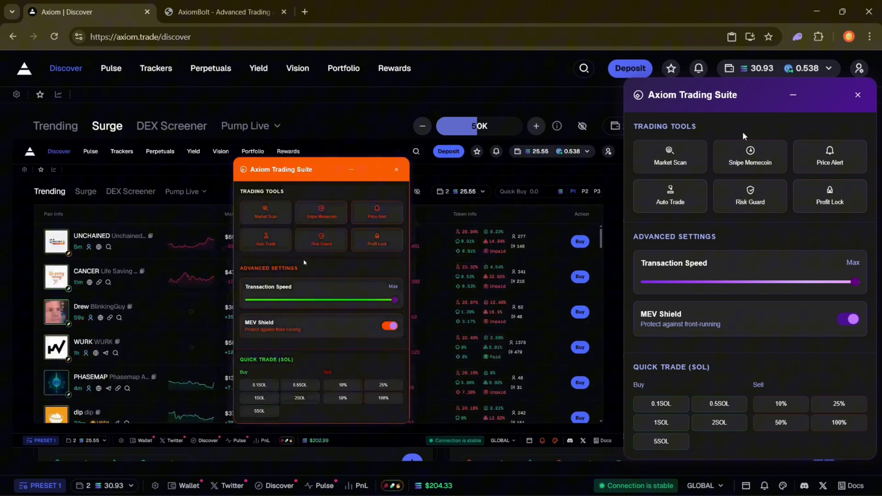
drag(281, 169, 480, 178)
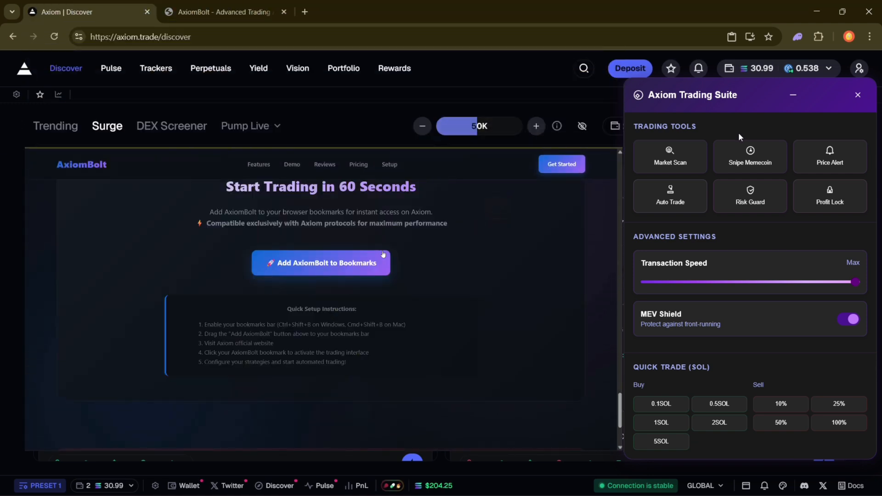
mouse_move(392, 253)
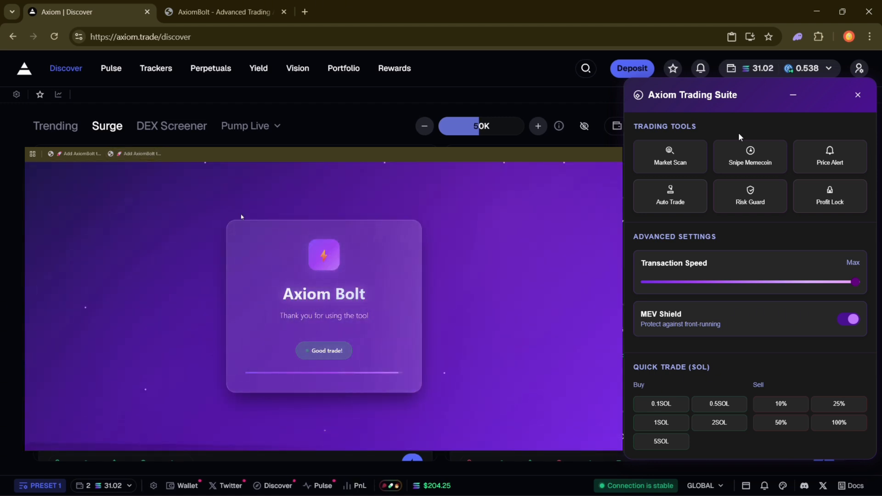
click(323, 350)
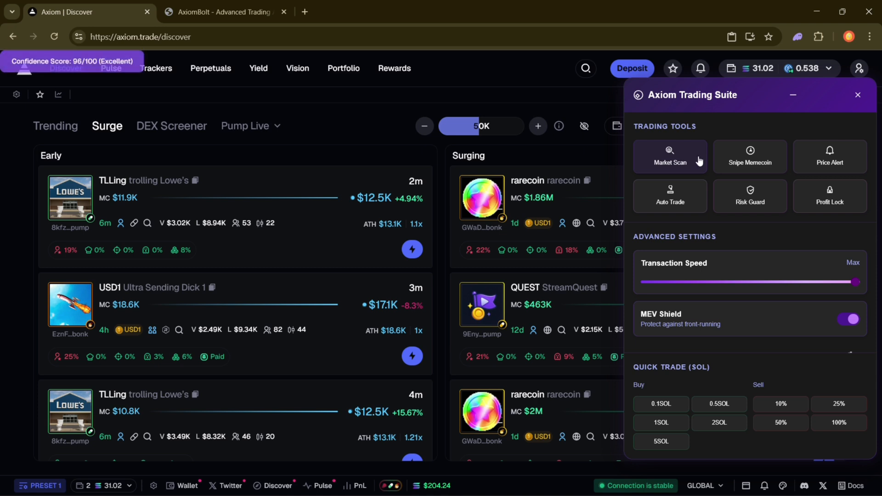
mouse_move(670, 196)
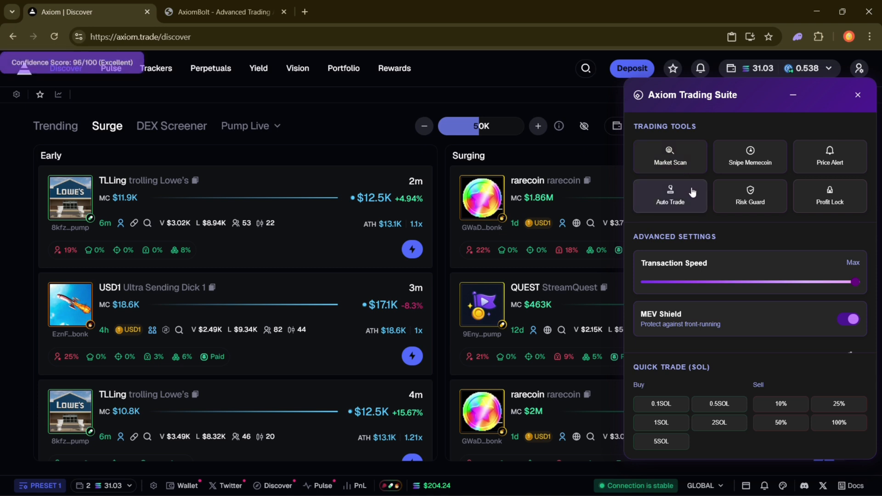
- Stop automatic trading with the Auto Trade tool after the 96/100 market scan
click(669, 196)
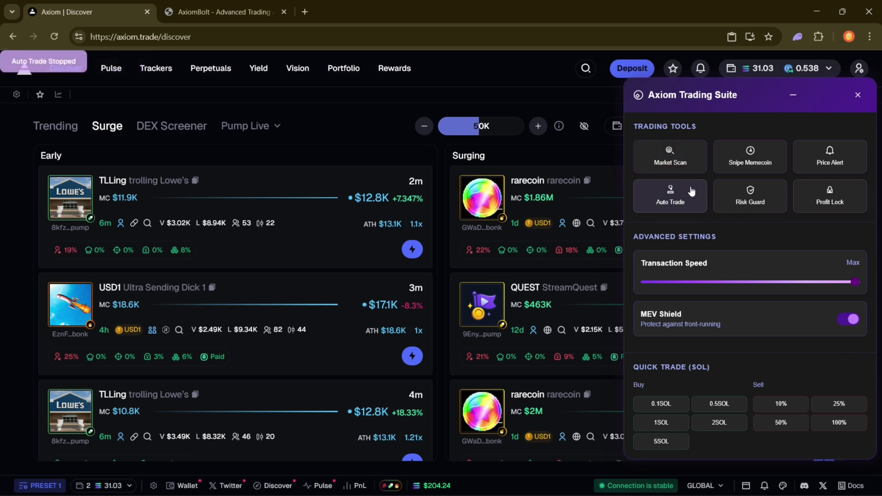
mouse_move(749, 196)
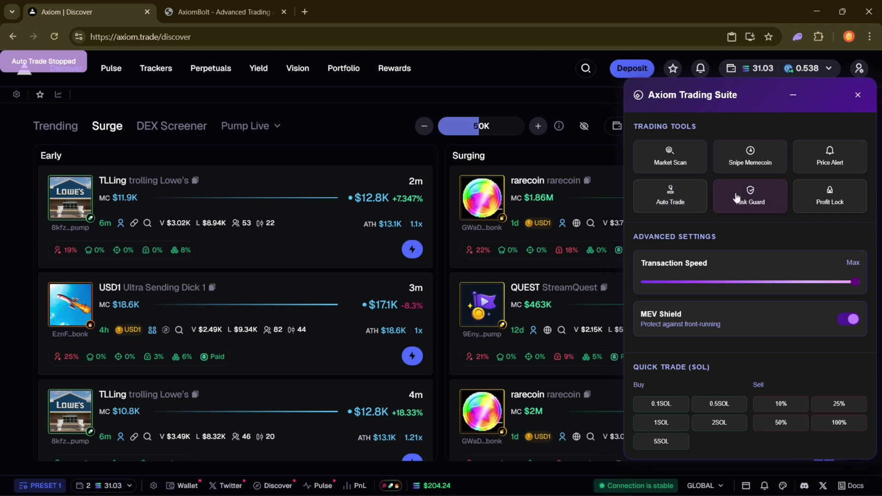
mouse_move(829, 196)
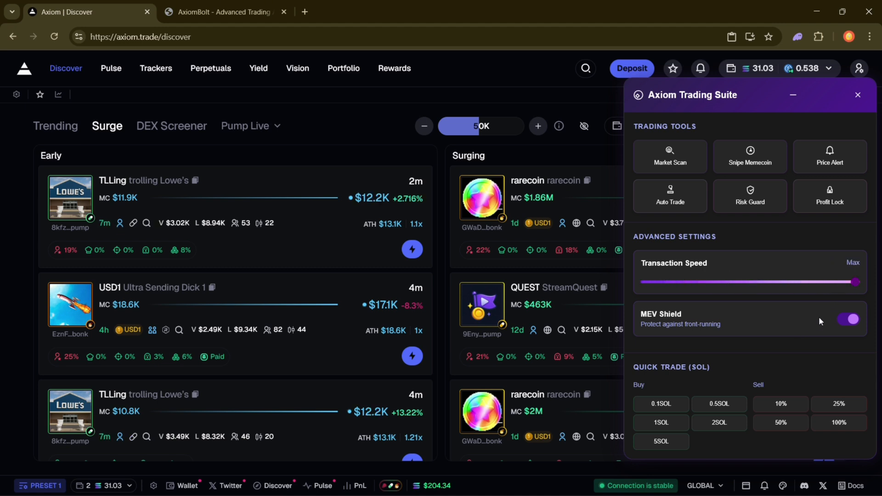
mouse_move(749, 335)
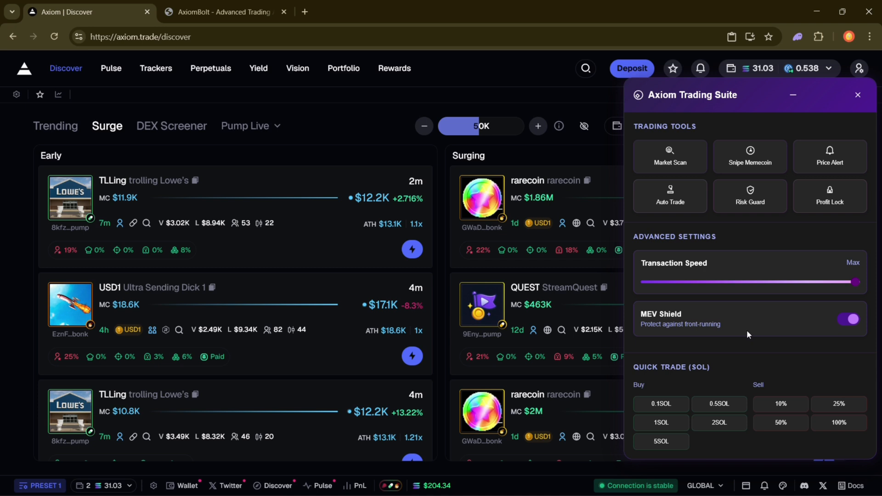
mouse_move(740, 377)
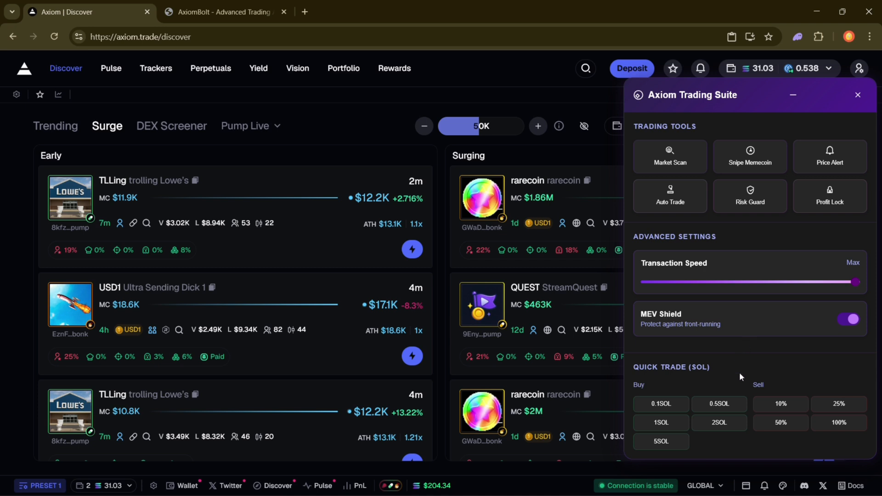